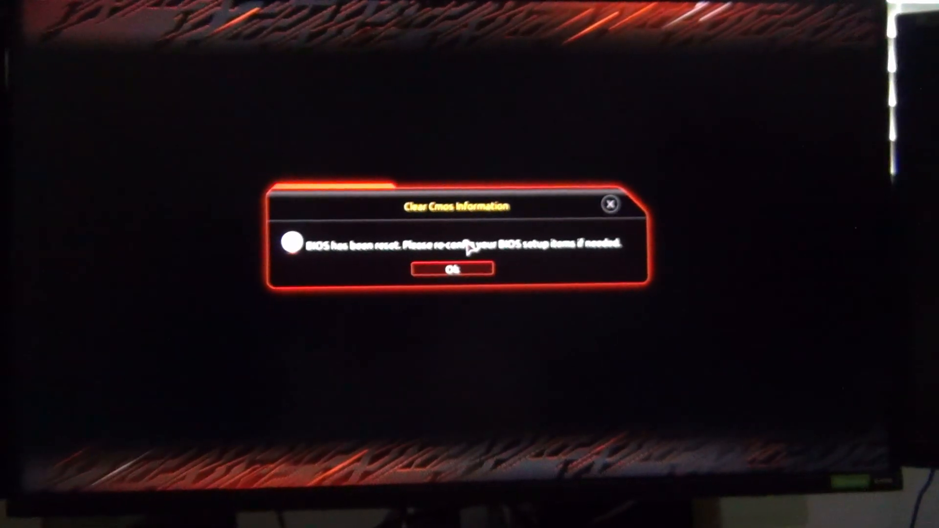
Step: Dismiss the Clear CMOS Information dialog with OK to enter Easy Mode
{"action": "left_click", "coordinate": [454, 269]}
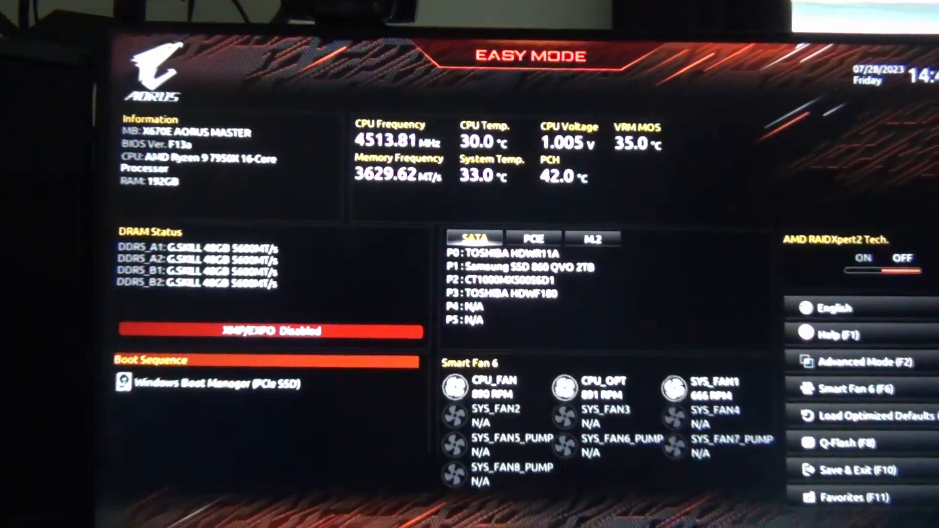
Step: In Advanced Mode's Tweaker tab, set Extreme Memory Profile to XMP 1 (DDR5-6400) and move to Settings
{"action": "left_click", "coordinate": [858, 361]}
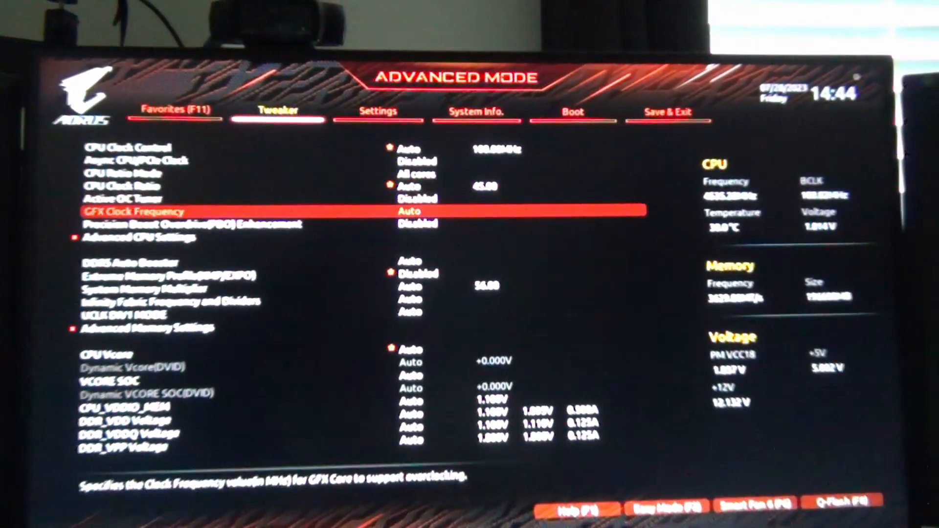
{"action": "key", "text": "down"}
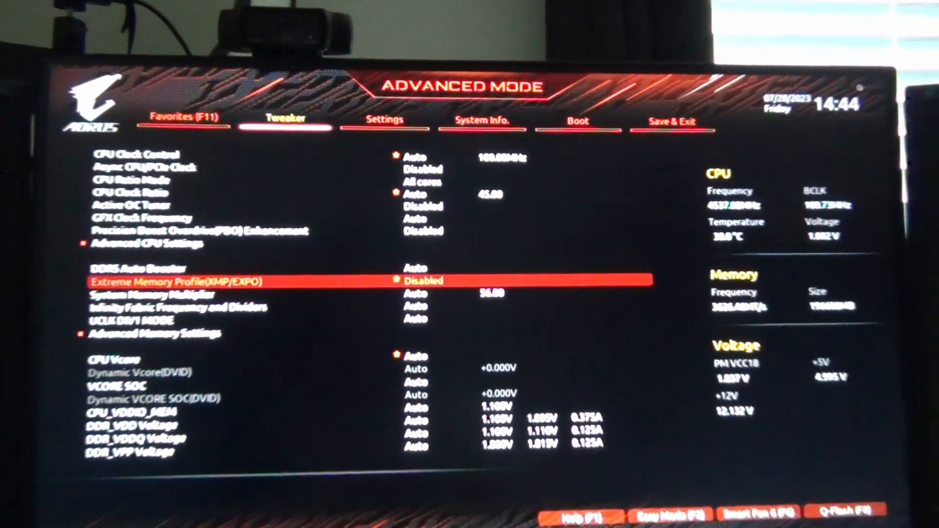
{"action": "left_click", "coordinate": [423, 280]}
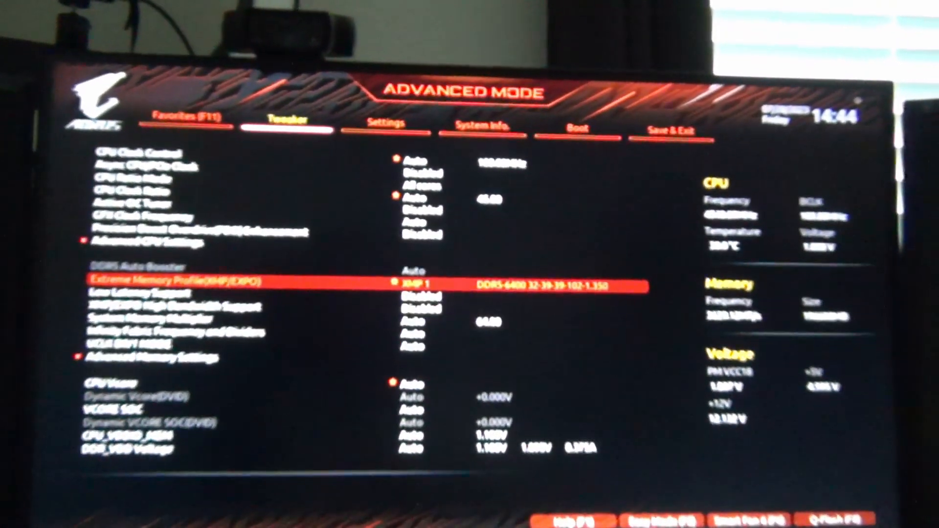
{"action": "key", "text": "down"}
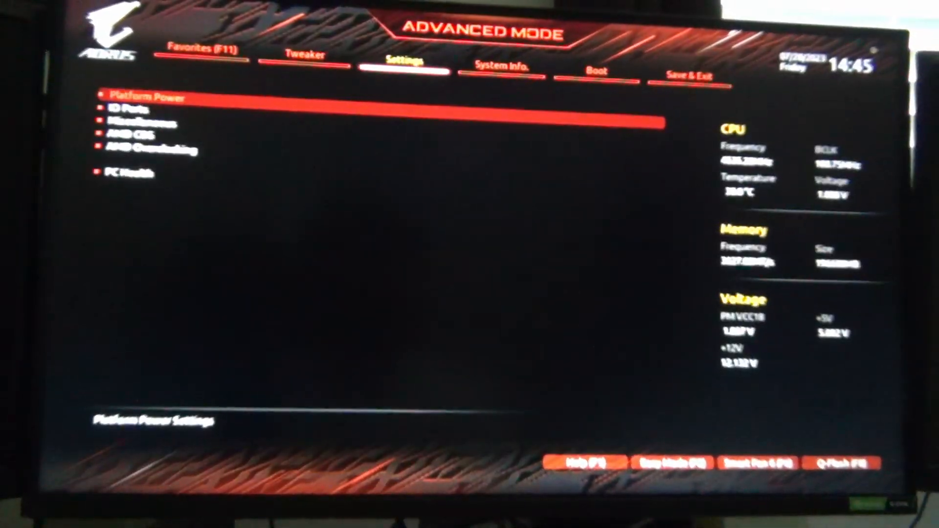
Step: Enter AMD Overclocking and its DDR and Infinity Fabric Frequency/Timings subsection
{"action": "left_click", "coordinate": [154, 150]}
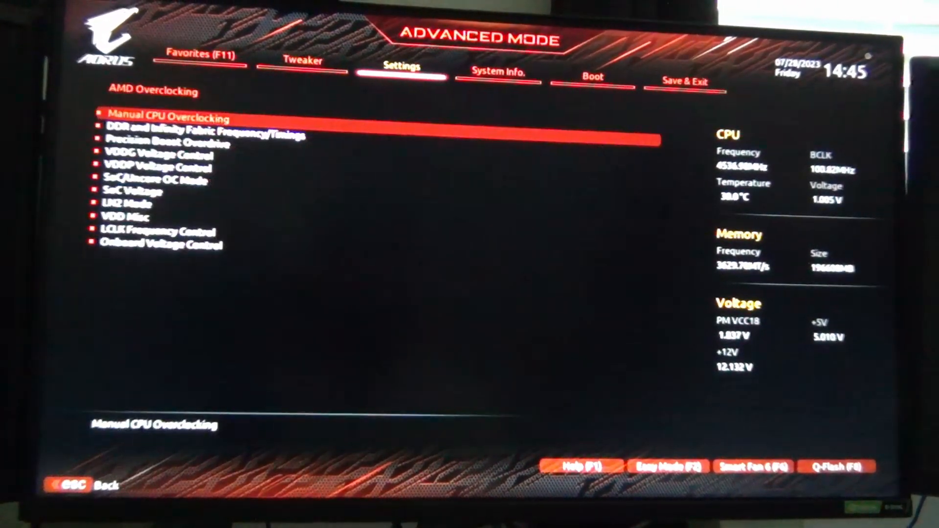
{"action": "left_click", "coordinate": [128, 191]}
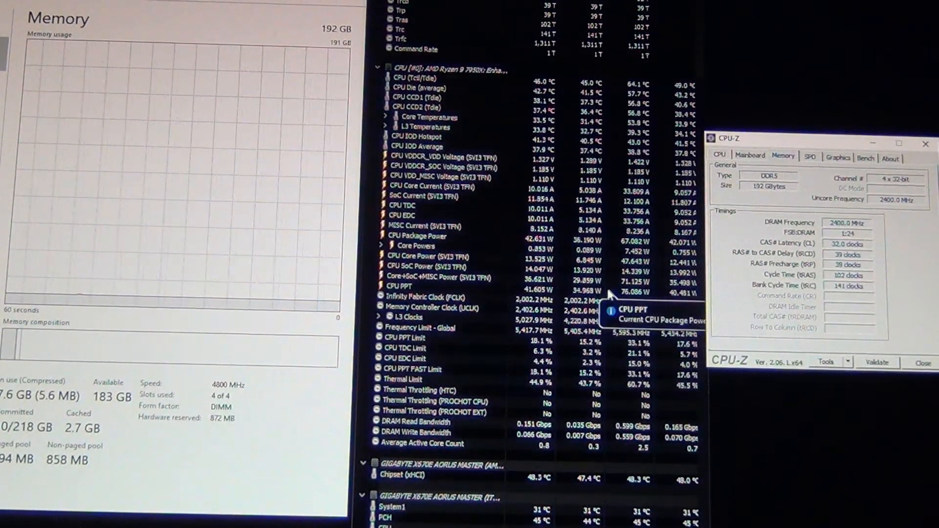
{"action": "mouse_move", "coordinate": [474, 177]}
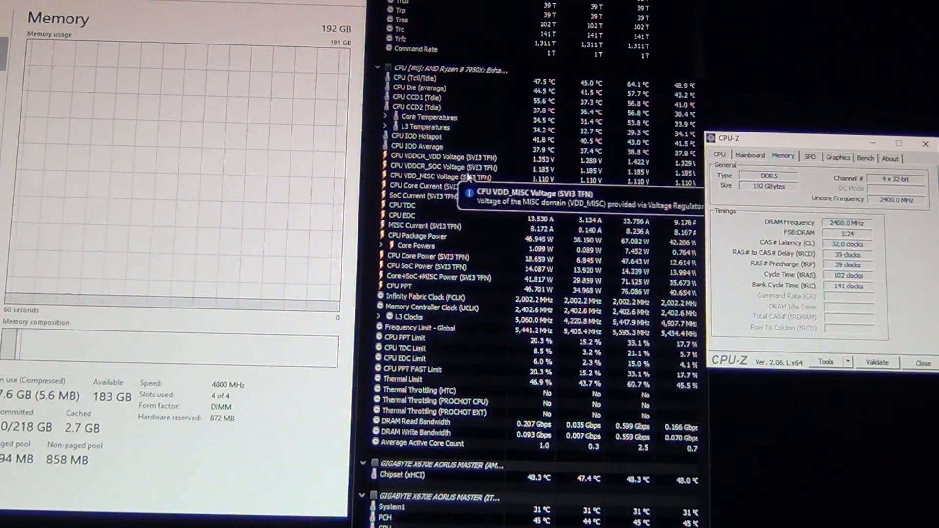
{"action": "mouse_move", "coordinate": [437, 167]}
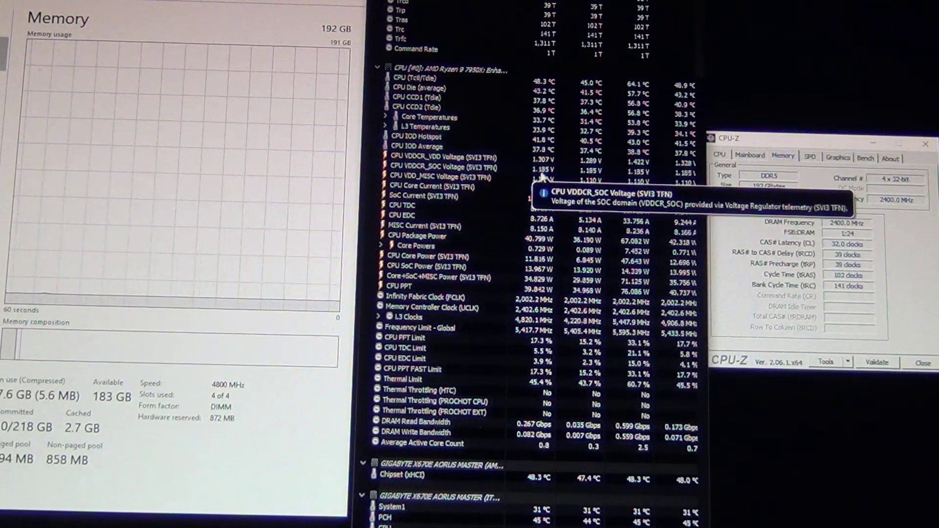
{"action": "mouse_move", "coordinate": [556, 176]}
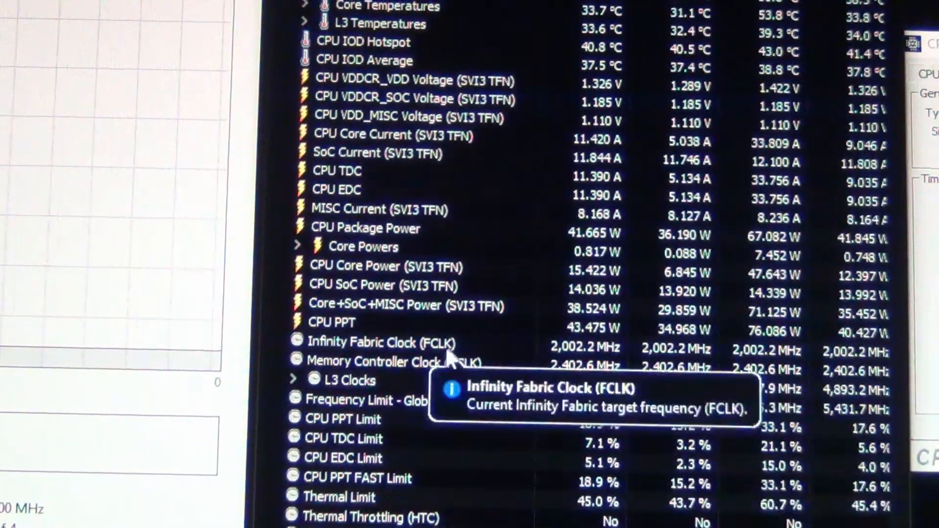
{"action": "scroll", "scroll_direction": "down", "scroll_amount": 3}
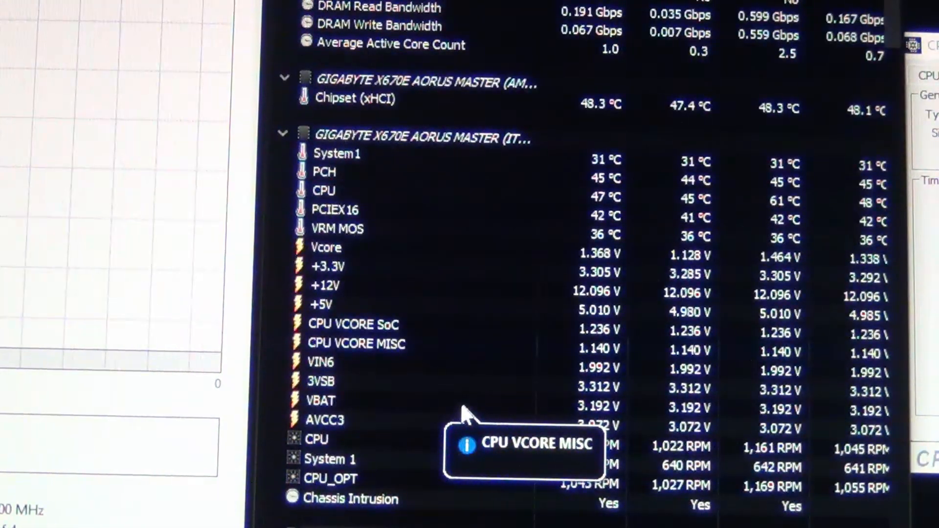
{"action": "scroll", "scroll_direction": "down", "scroll_amount": 3}
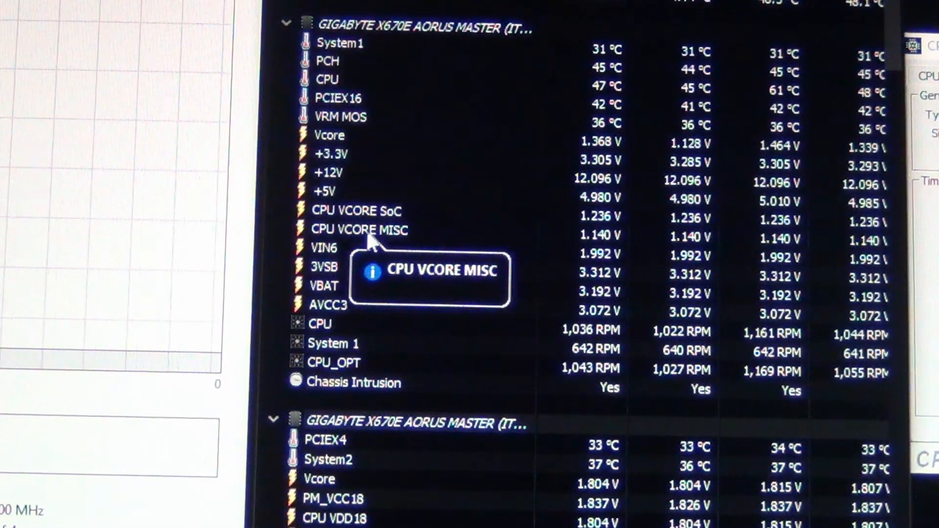
{"action": "mouse_move", "coordinate": [572, 228]}
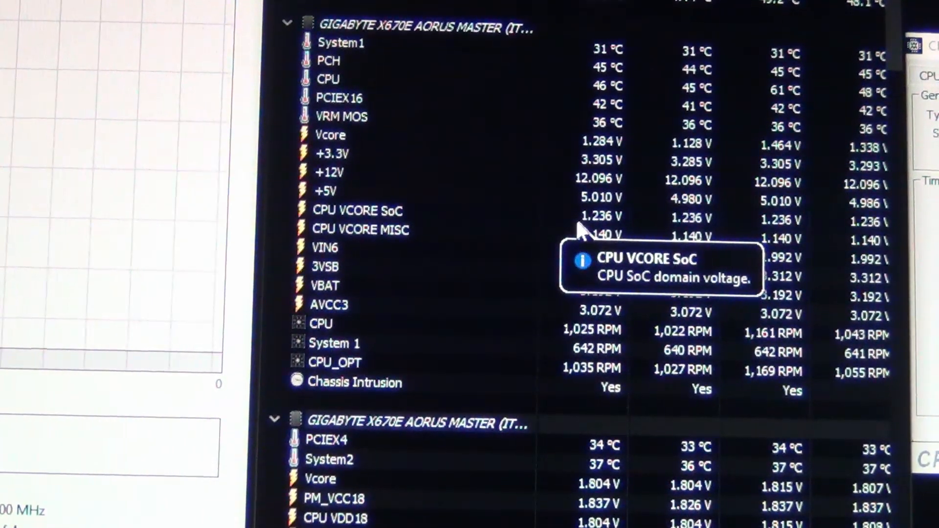
{"action": "scroll", "scroll_direction": "down", "scroll_amount": 3}
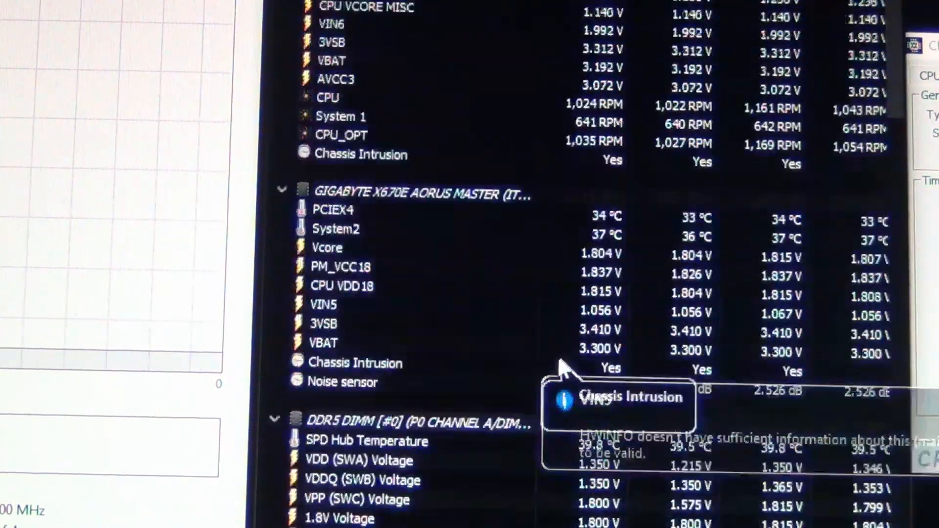
{"action": "scroll", "scroll_direction": "down", "scroll_amount": 3}
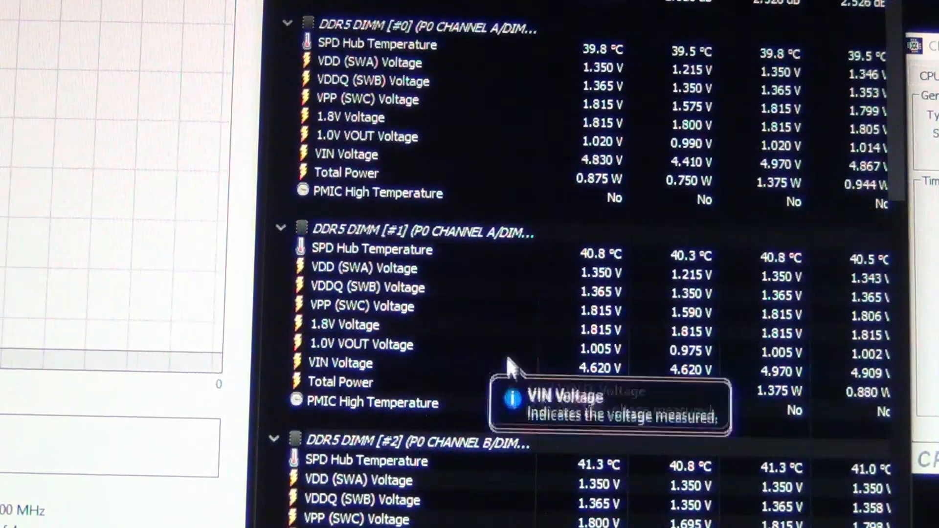
{"action": "mouse_move", "coordinate": [345, 305]}
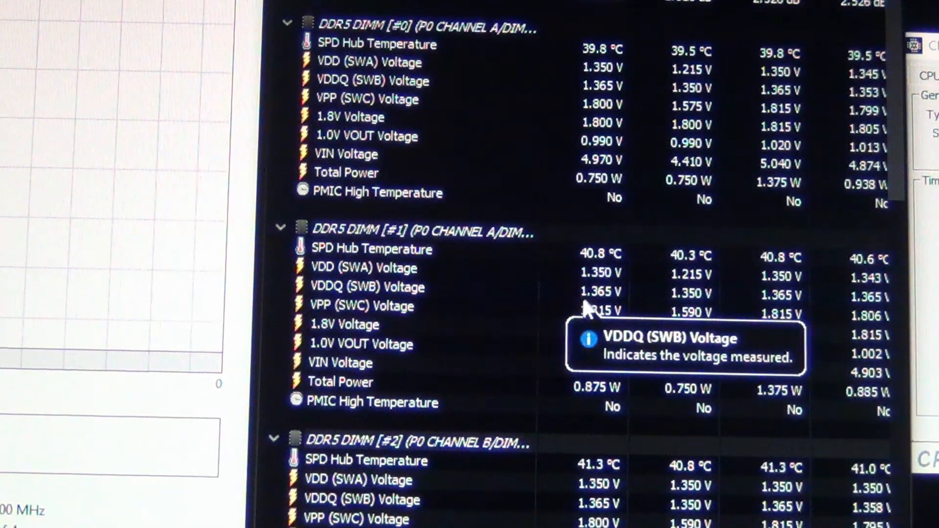
{"action": "mouse_move", "coordinate": [539, 402]}
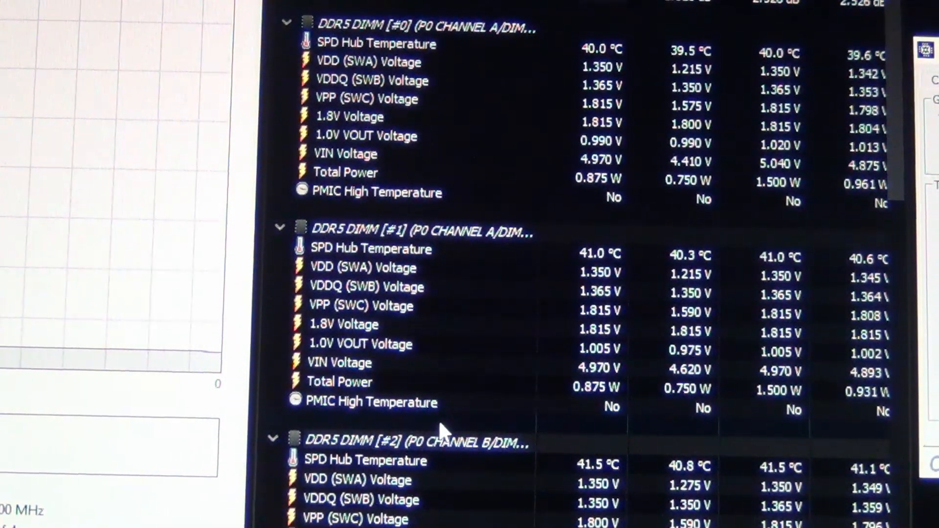
{"action": "mouse_move", "coordinate": [542, 311]}
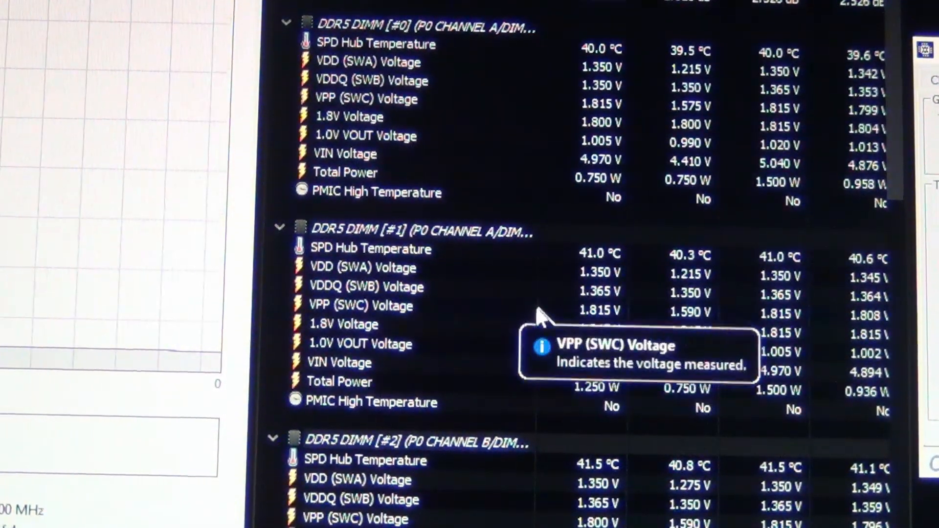
{"action": "mouse_move", "coordinate": [529, 401]}
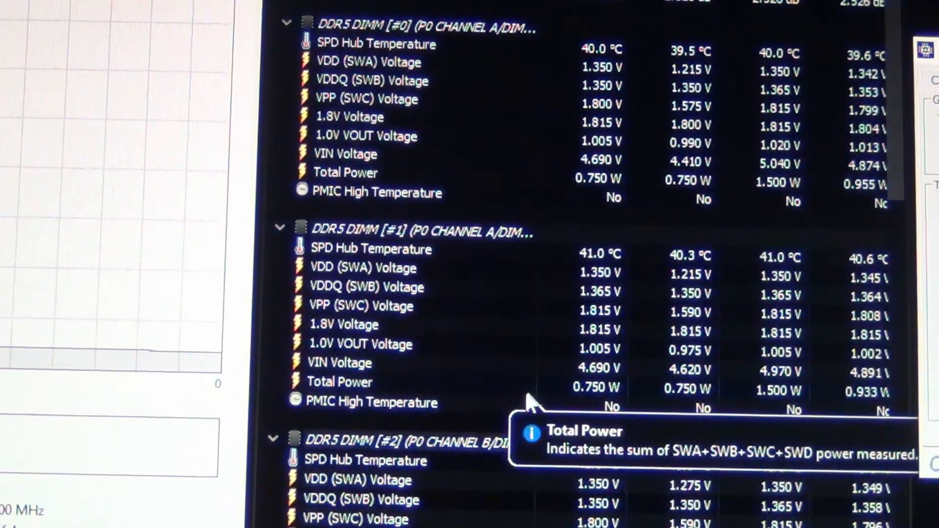
{"action": "mouse_move", "coordinate": [512, 378]}
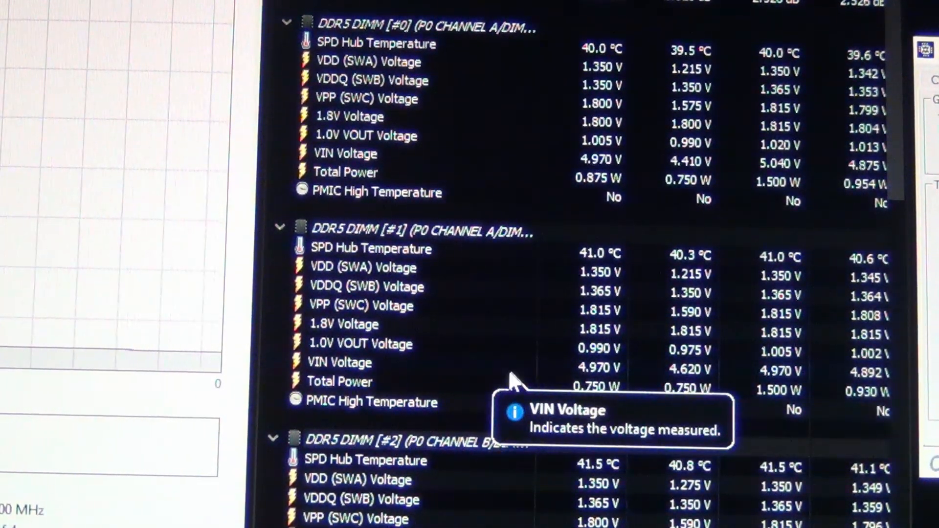
{"action": "mouse_move", "coordinate": [428, 268]}
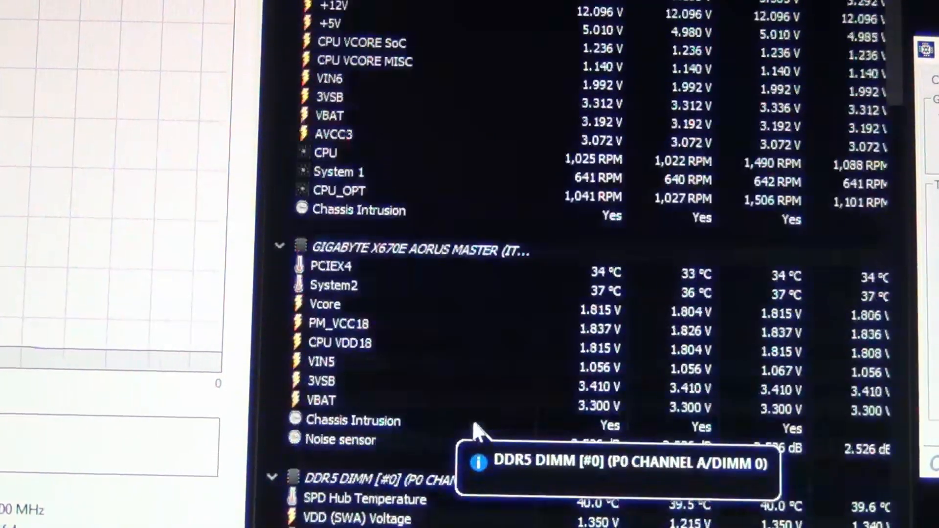
{"action": "scroll", "scroll_direction": "up", "scroll_amount": 3}
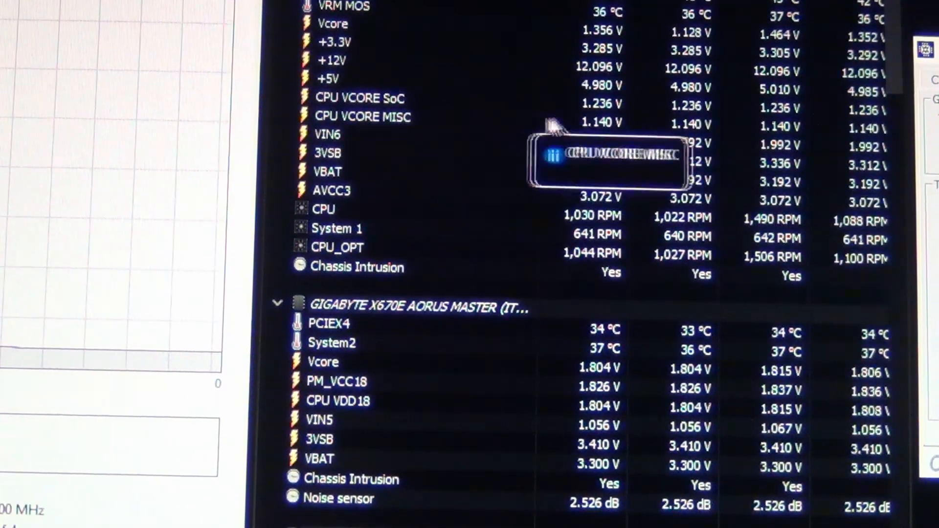
{"action": "scroll", "scroll_direction": "down", "scroll_amount": 3}
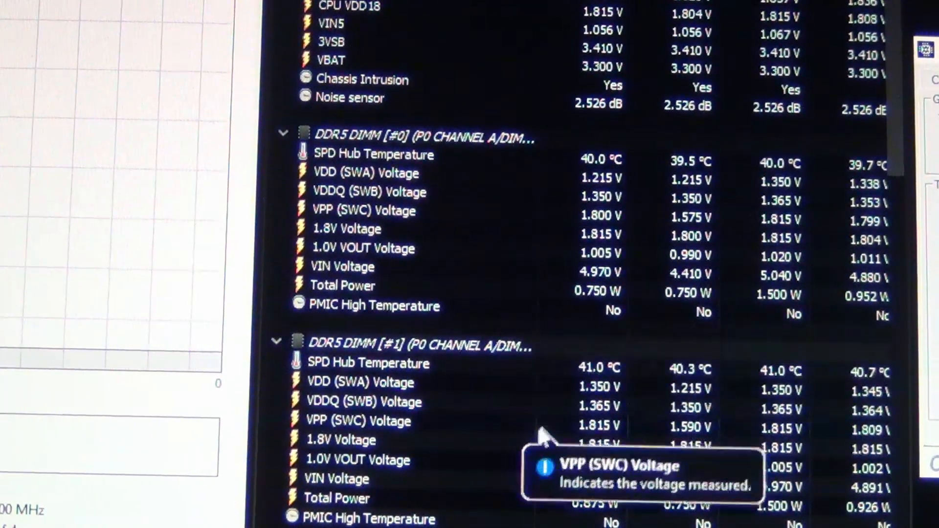
{"action": "scroll", "scroll_direction": "down", "scroll_amount": 3}
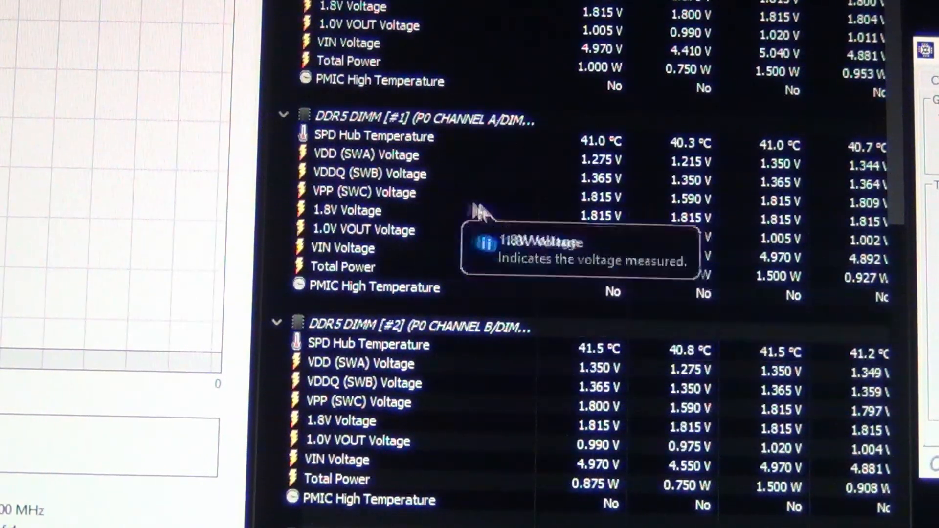
{"action": "mouse_move", "coordinate": [551, 180]}
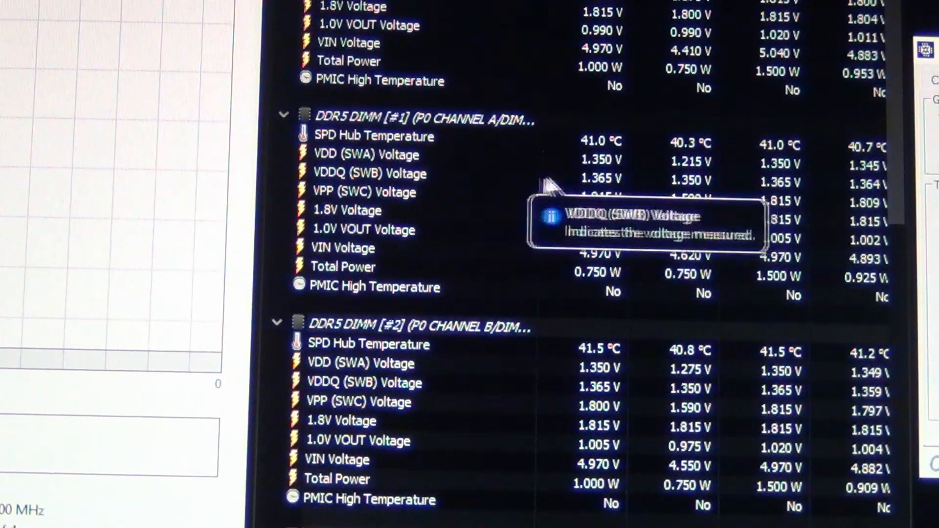
{"action": "mouse_move", "coordinate": [518, 185]}
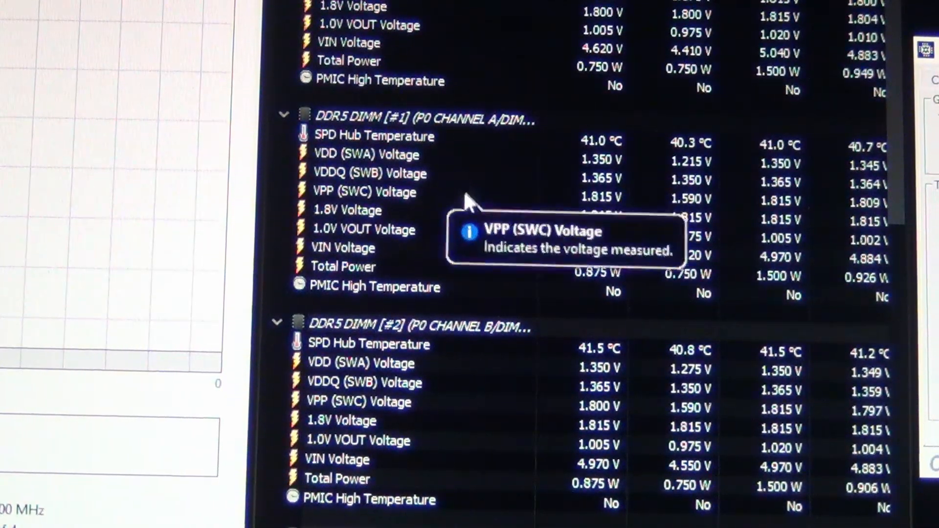
{"action": "scroll", "scroll_direction": "down", "scroll_amount": 3}
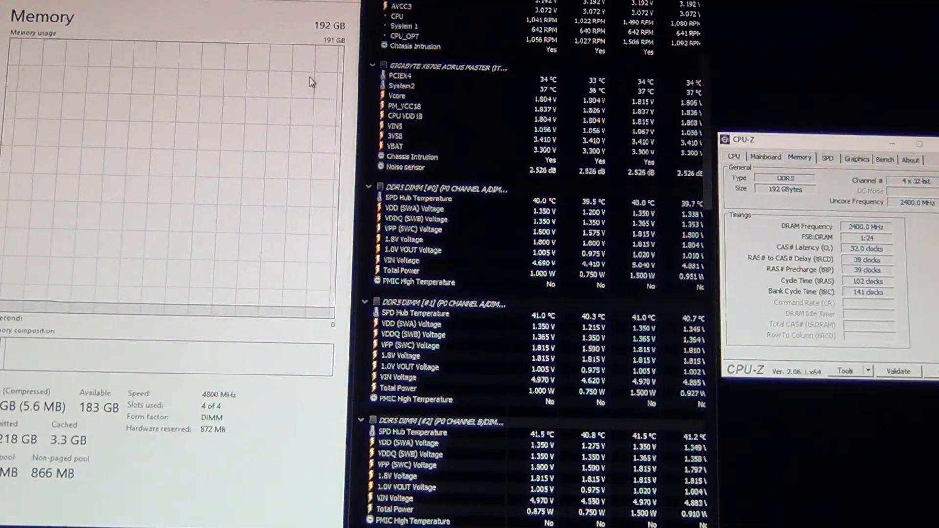
{"action": "mouse_move", "coordinate": [284, 106]}
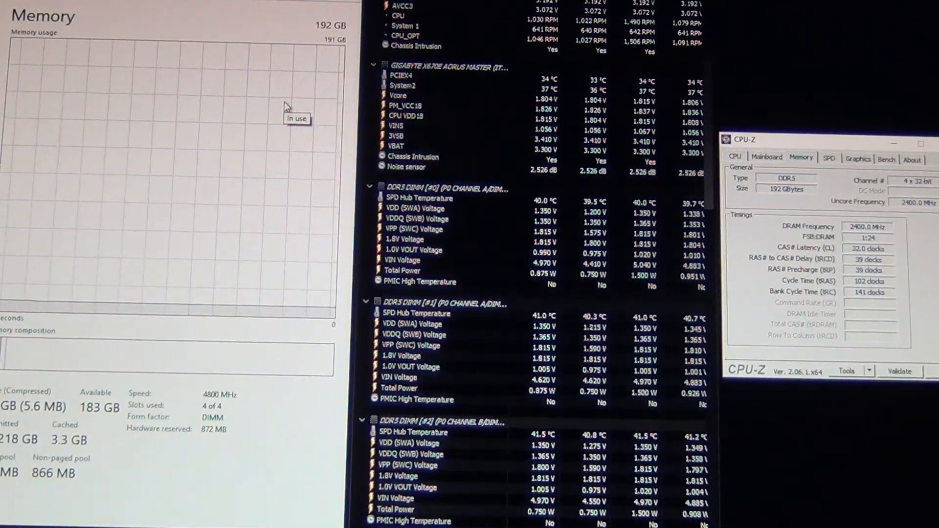
Step: Switch CPU-Z to the Mainboard tab showing Gigabyte X670E AORUS MASTER with BIOS F13a
{"action": "left_click", "coordinate": [765, 159]}
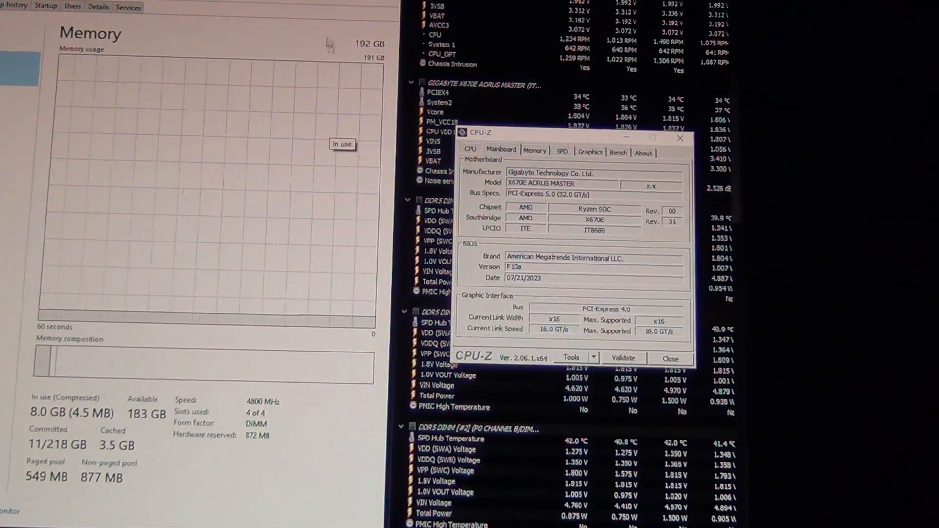
{"action": "mouse_move", "coordinate": [301, 46]}
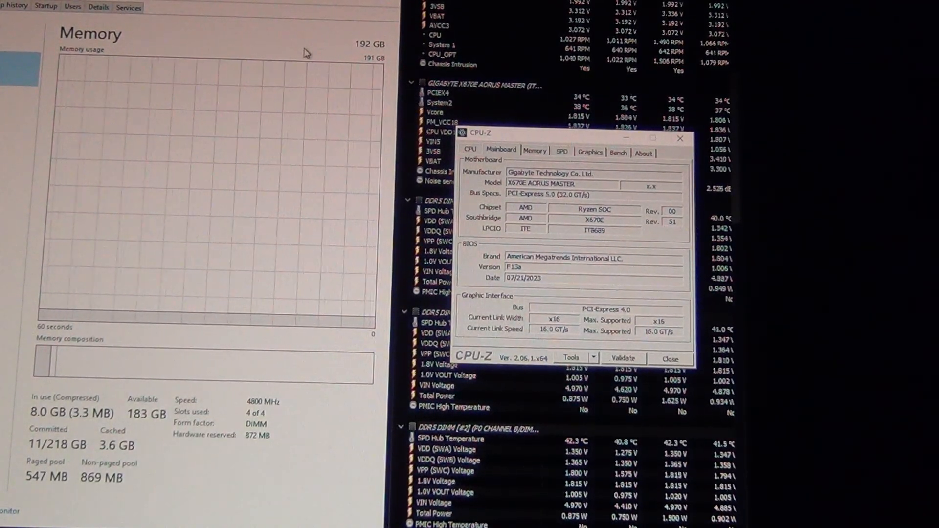
{"action": "mouse_move", "coordinate": [287, 99]}
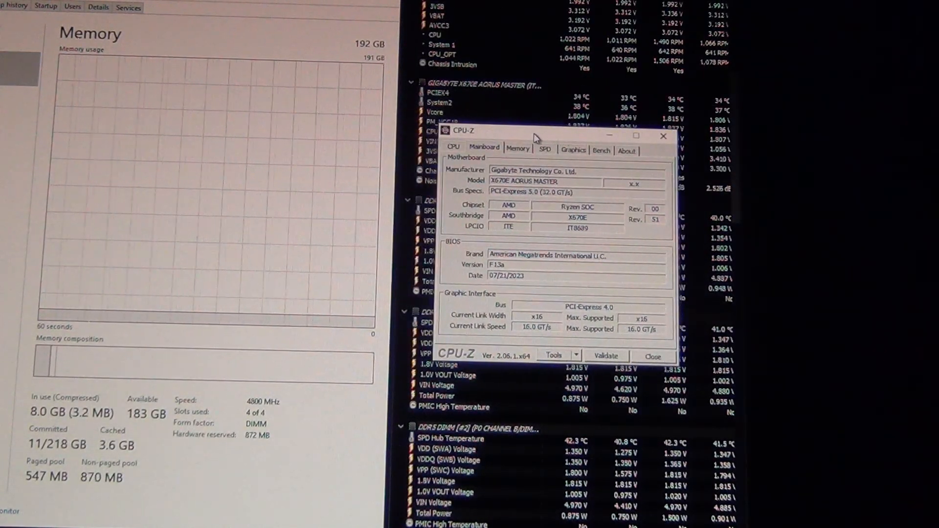
{"action": "mouse_move", "coordinate": [299, 68]}
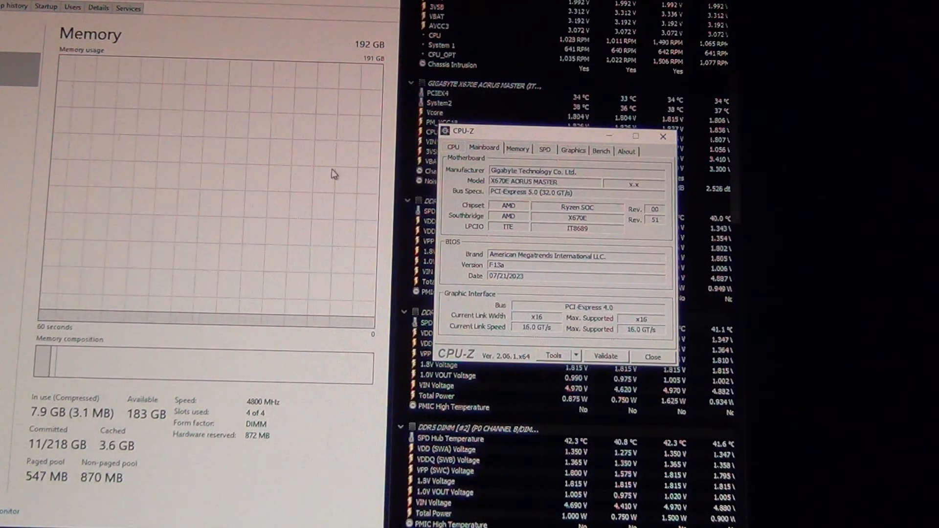
{"action": "mouse_move", "coordinate": [328, 177]}
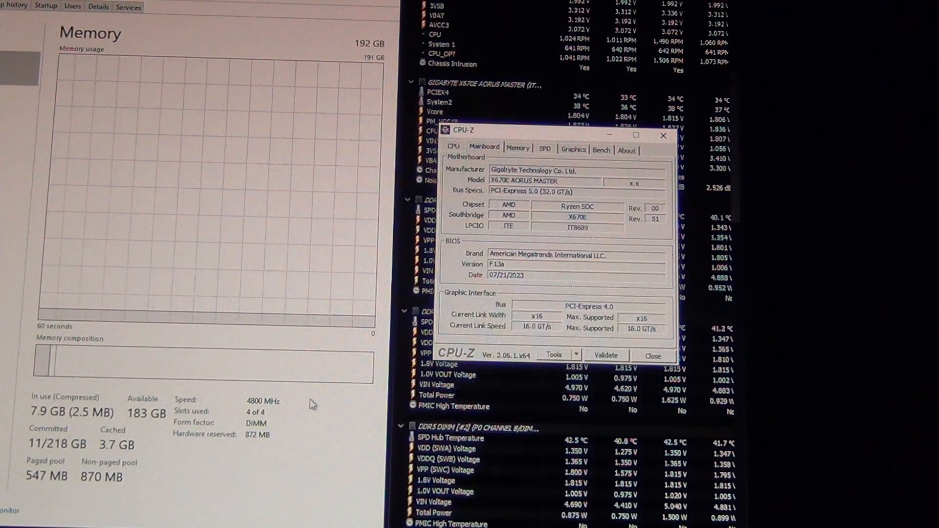
{"action": "mouse_move", "coordinate": [263, 55]}
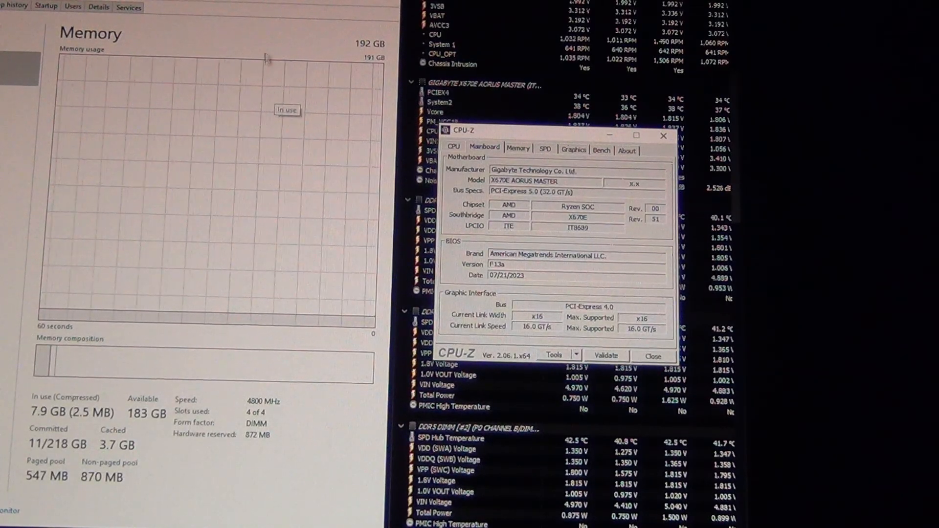